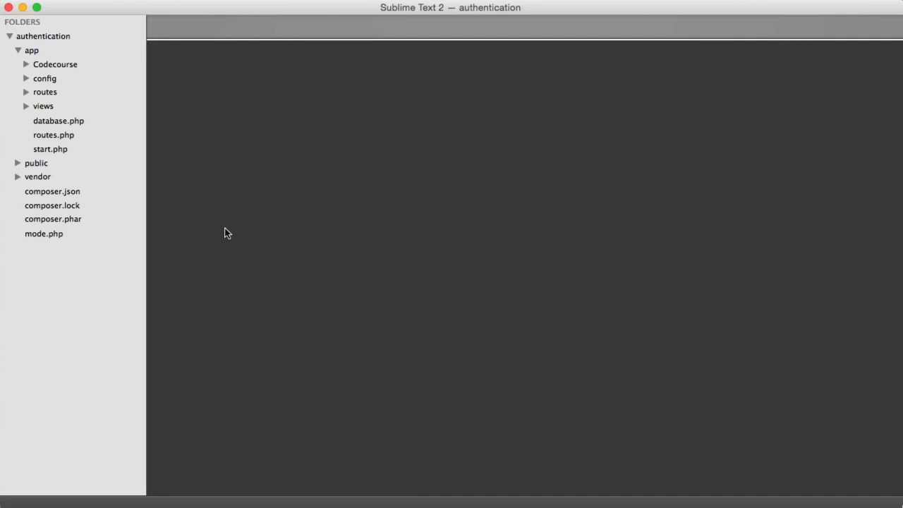
Expand the Codecourse Helpers folder in the sidebar to reach Hash.php
{"action": "left_click", "coordinate": [55, 64]}
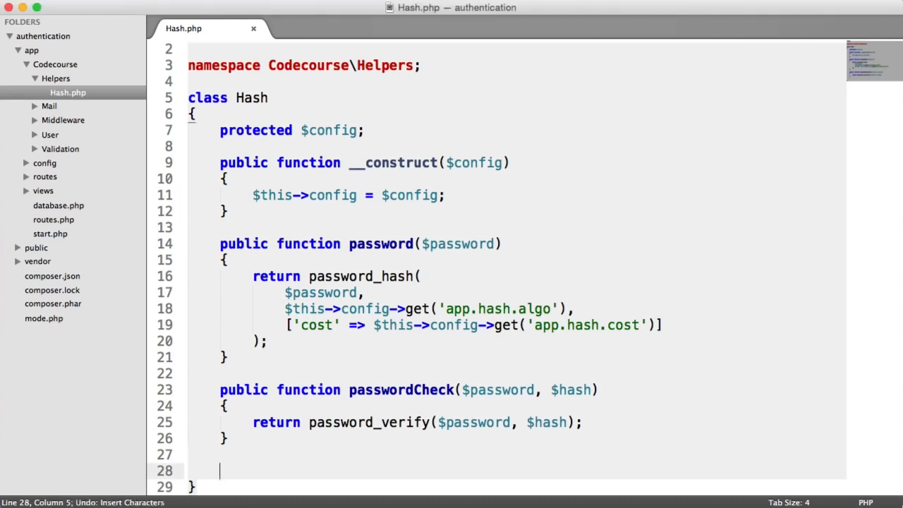
Write a public hash($input) method in Hash.php returning hash('sha256', $input)
{"action": "type", "text": "public function hash("}
{"action": "type", "text": "{"}
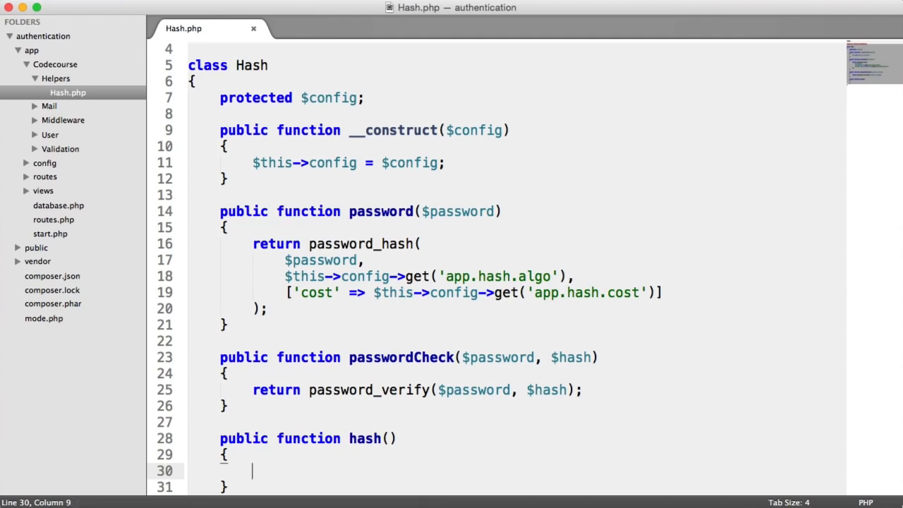
{"action": "type", "text": "return"}
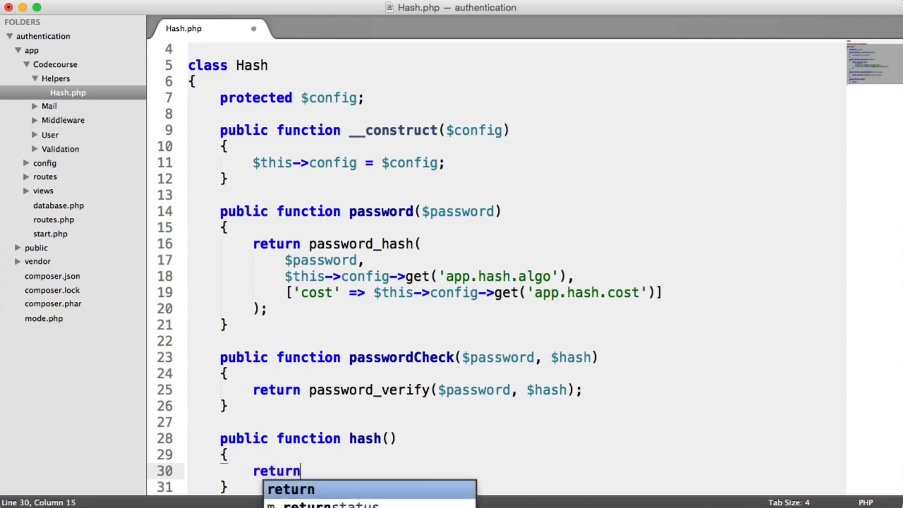
{"action": "type", "text": "hash();"}
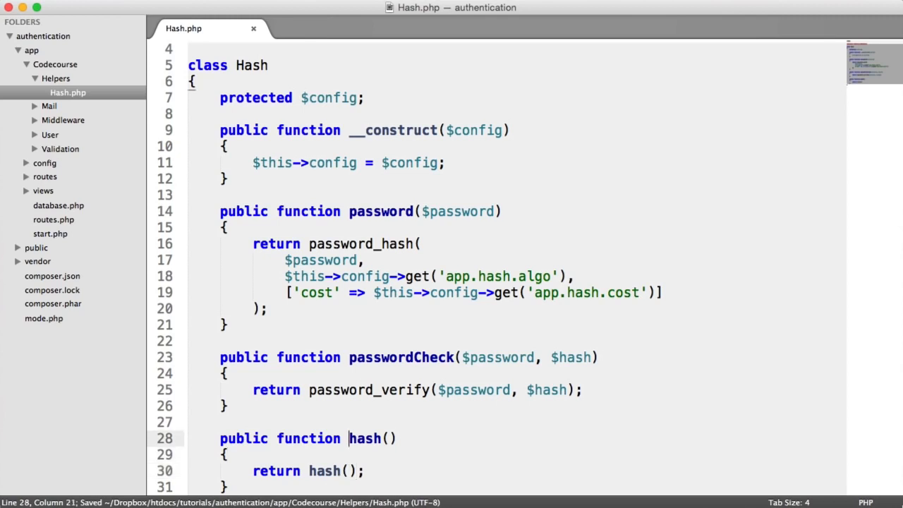
{"action": "type", "text": "$input"}
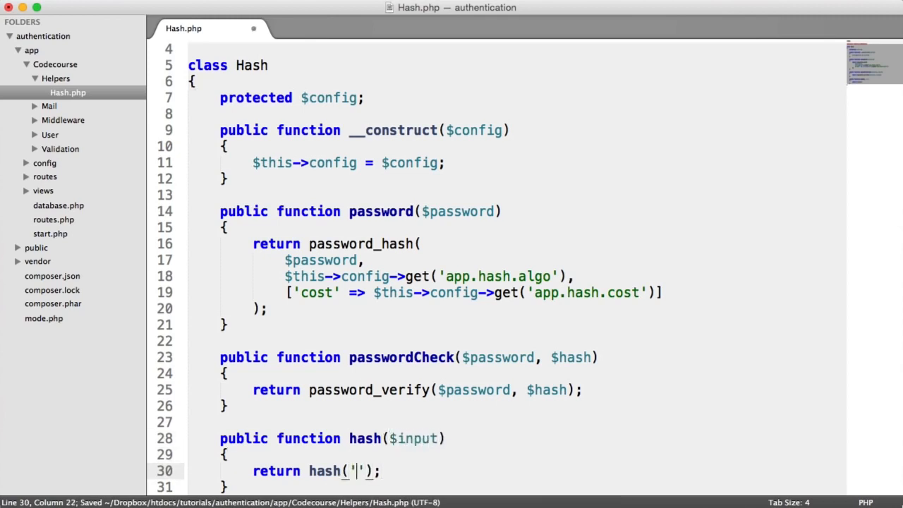
{"action": "type", "text": "sha256"}
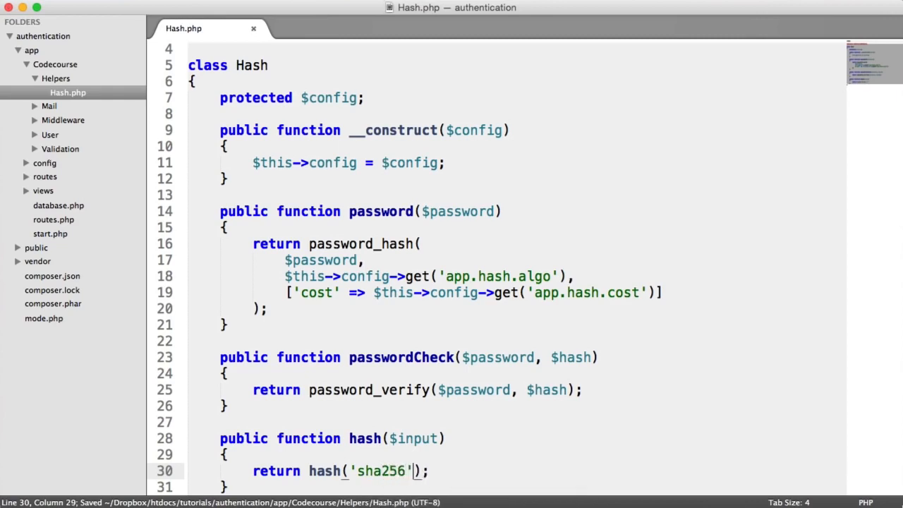
{"action": "type", "text": ", $input"}
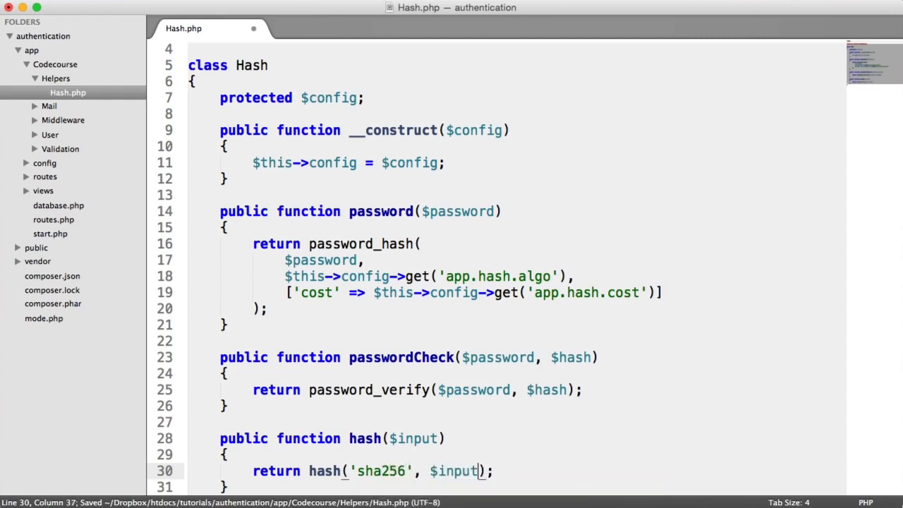
{"action": "scroll", "scroll_direction": "down", "scroll_amount": 3}
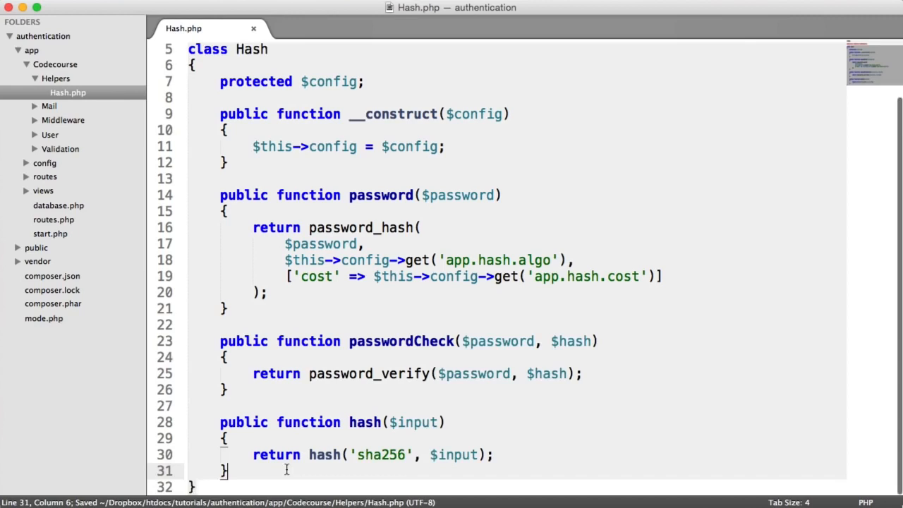
{"action": "scroll", "scroll_direction": "down", "scroll_amount": 3}
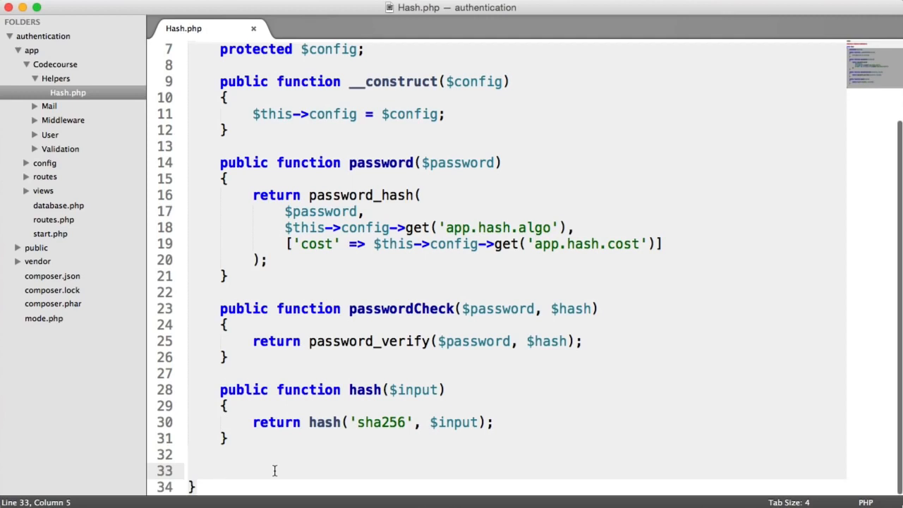
Add public function hashCheck($know, $user) returning hash_equals($known, $user) below hash()
{"action": "type", "text": "public f"}
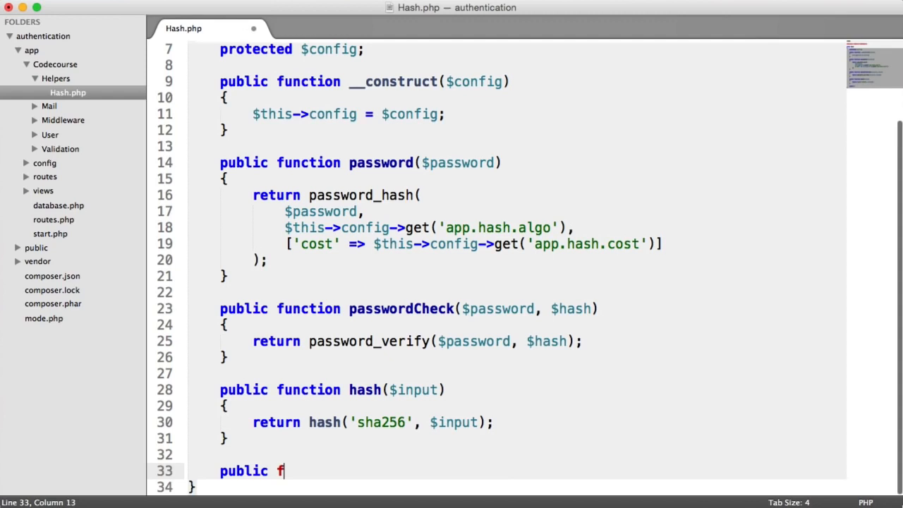
{"action": "type", "text": "unction hashCheck("}
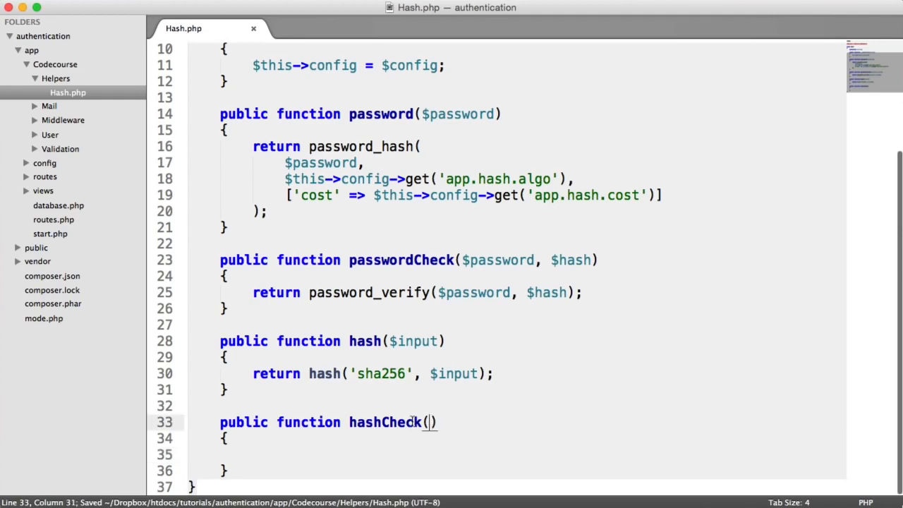
{"action": "type", "text": "$know, $user"}
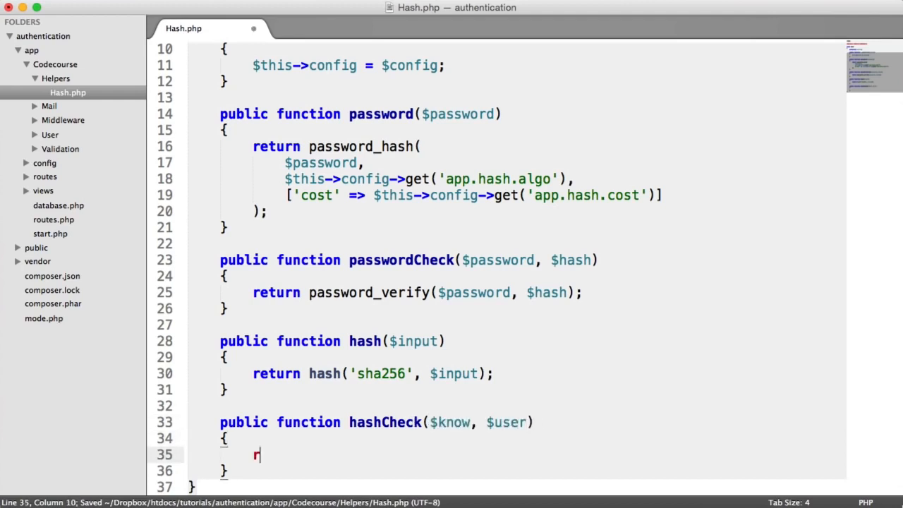
{"action": "type", "text": "eturn hash_equals();"}
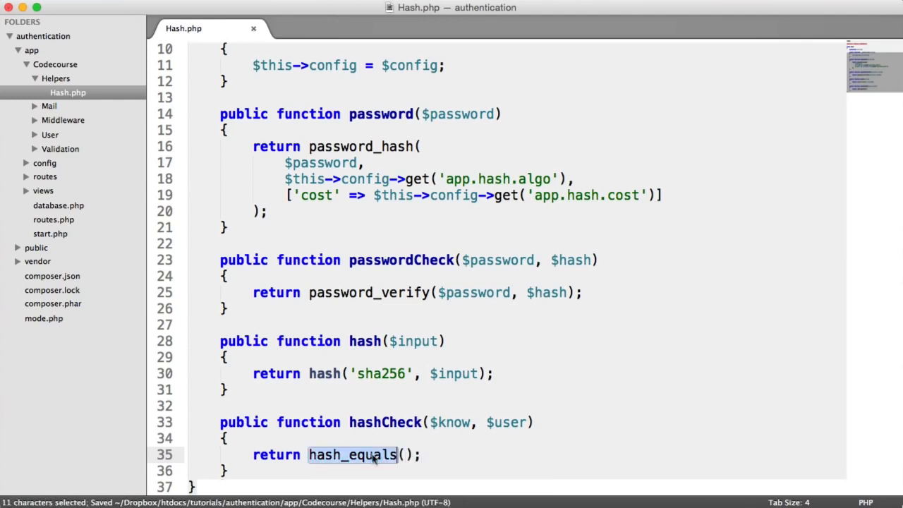
{"action": "type", "text": "$"}
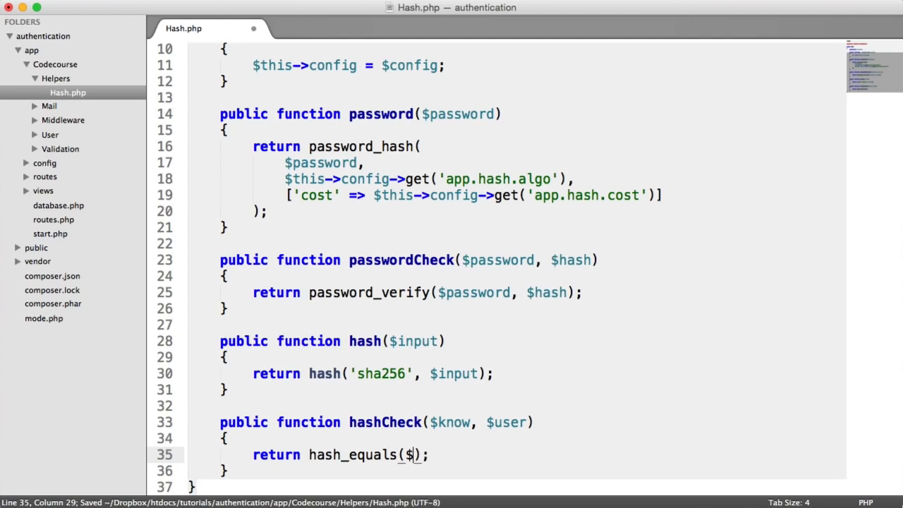
{"action": "type", "text": "known,"}
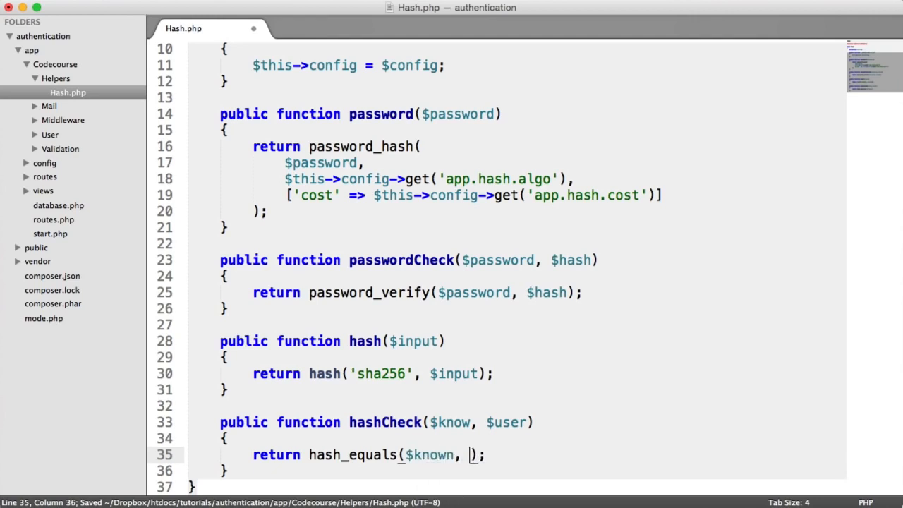
{"action": "type", "text": "$user"}
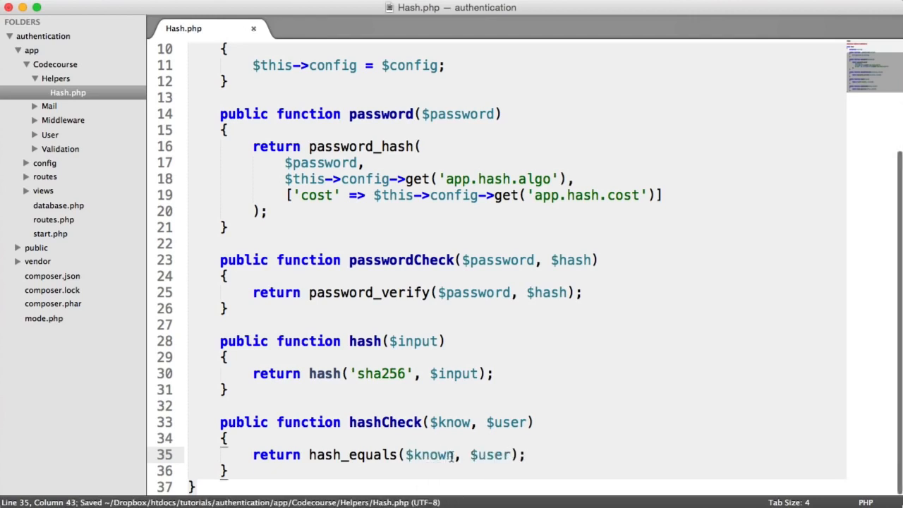
{"action": "mouse_move", "coordinate": [428, 411]}
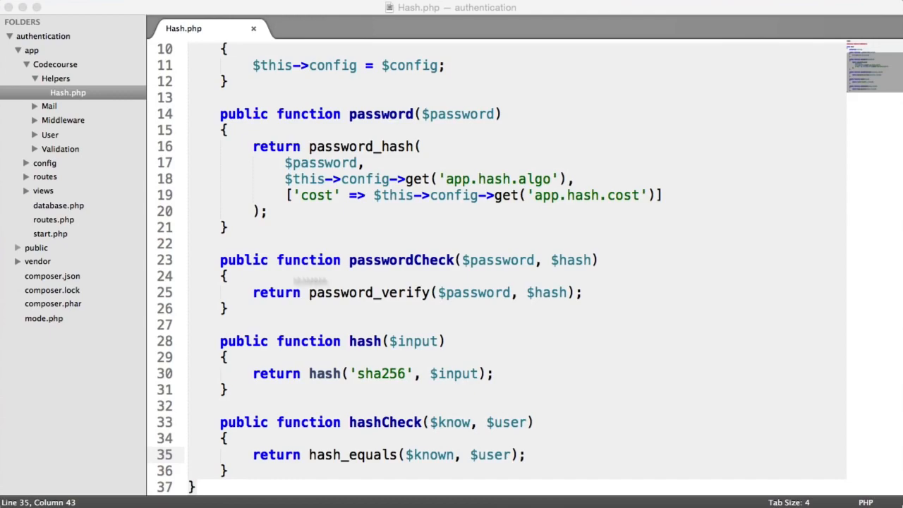
In start.php, begin $app->container->singleton('randomlib', function() { $factory = new RandomLib..
{"action": "left_click", "coordinate": [50, 234]}
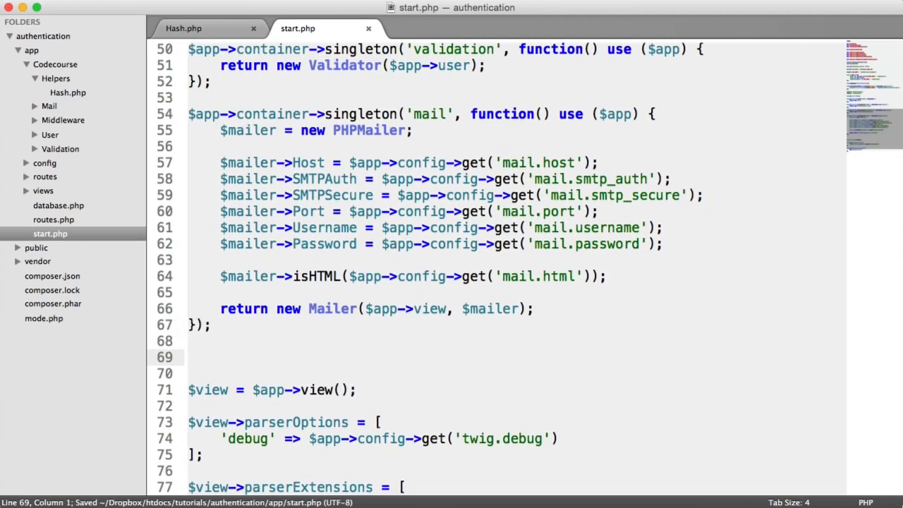
{"action": "type", "text": "$app->"}
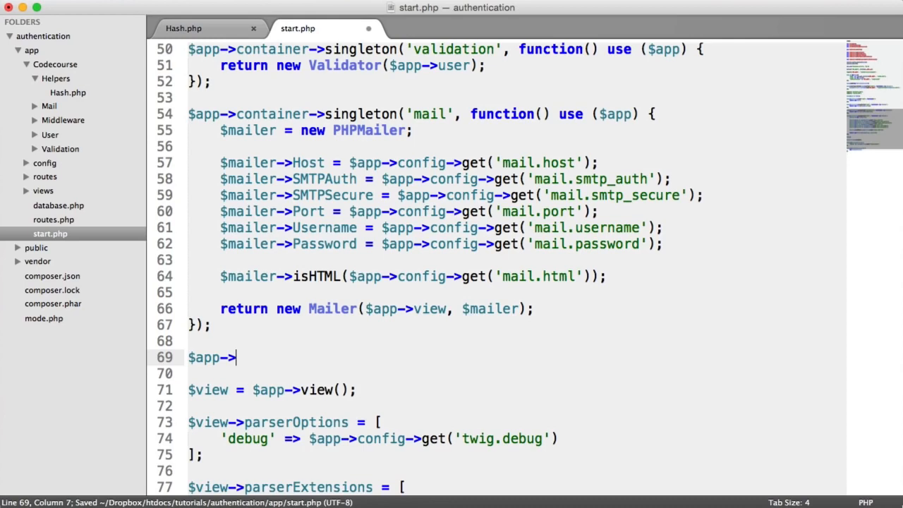
{"action": "type", "text": "container->singleton('r');"}
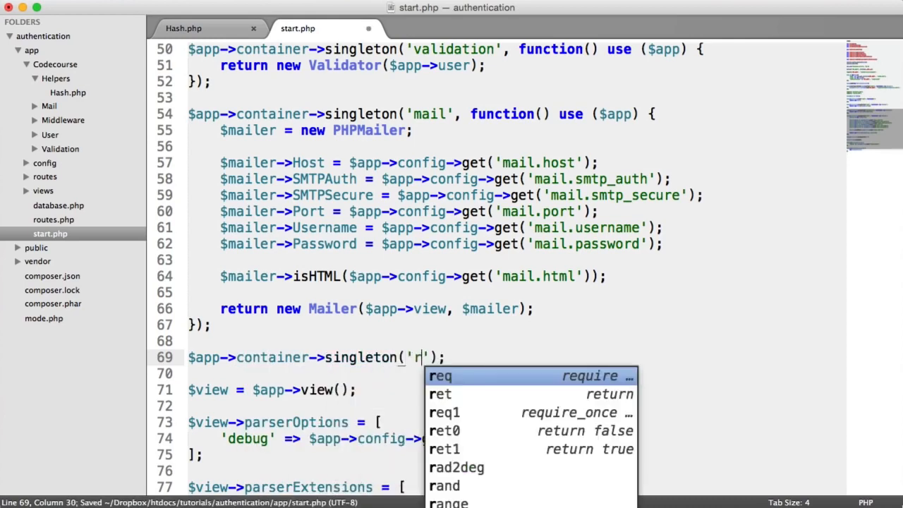
{"action": "type", "text": "andomlib',"}
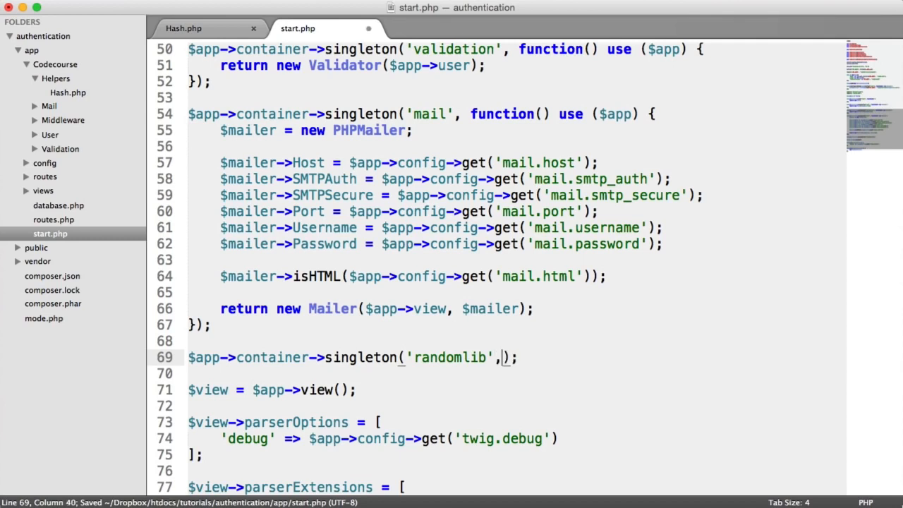
{"action": "type", "text": "function() {"}
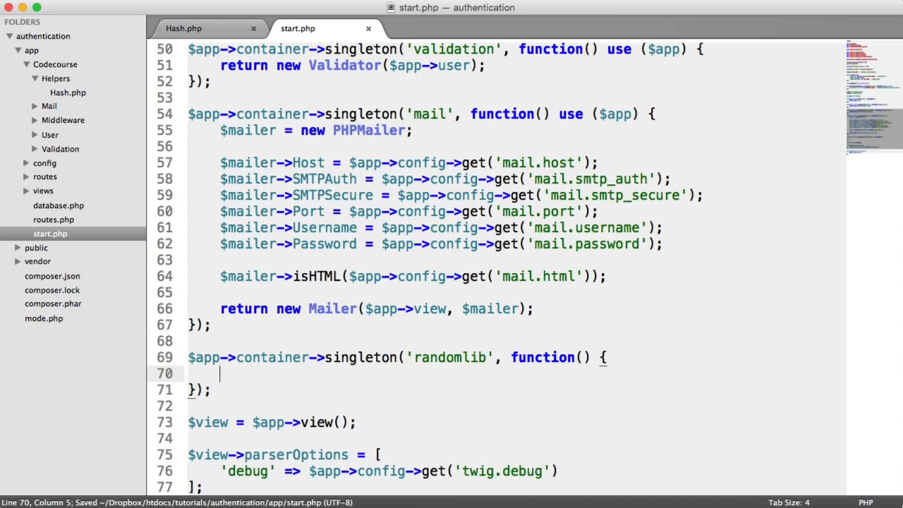
{"action": "type", "text": "$factory ="}
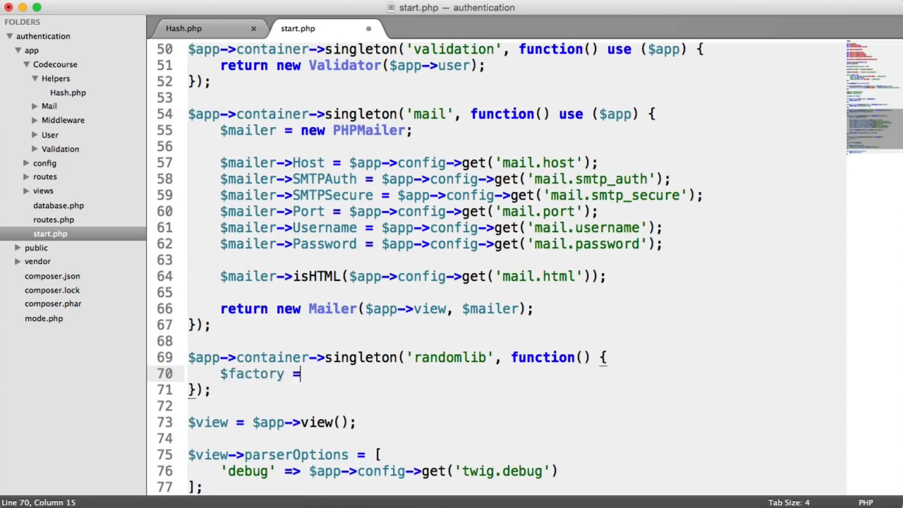
{"action": "type", "text": "new RandomLi"}
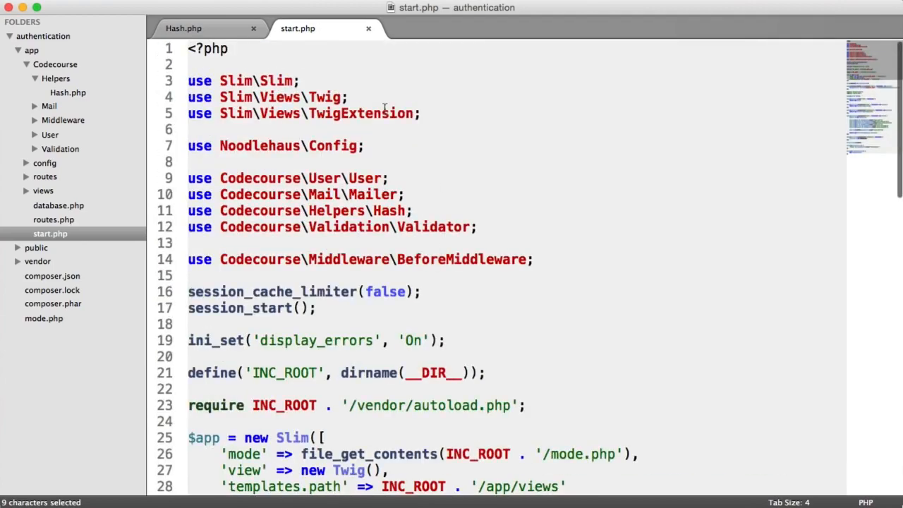
Add a RandomLib\Factory import after the Config import in start.php
{"action": "left_click", "coordinate": [365, 146]}
{"action": "type", "text": "use"}
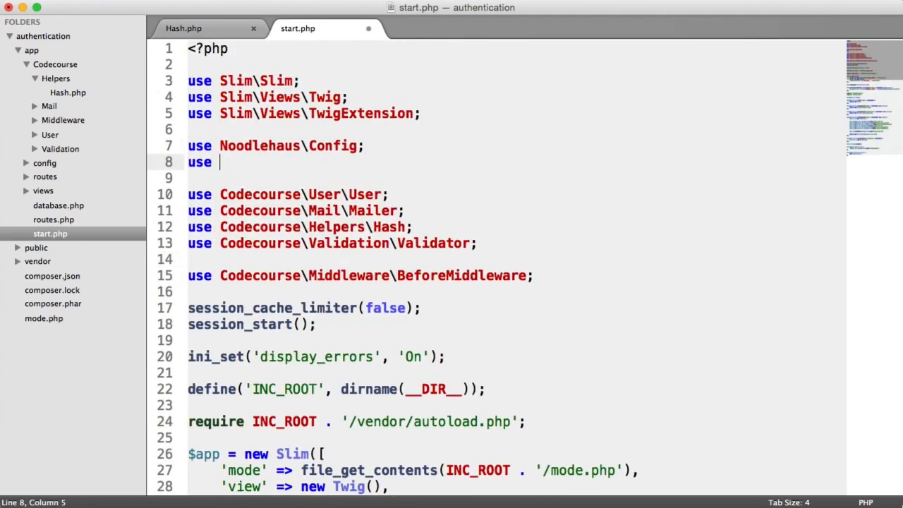
{"action": "type", "text": "Randomlib"}
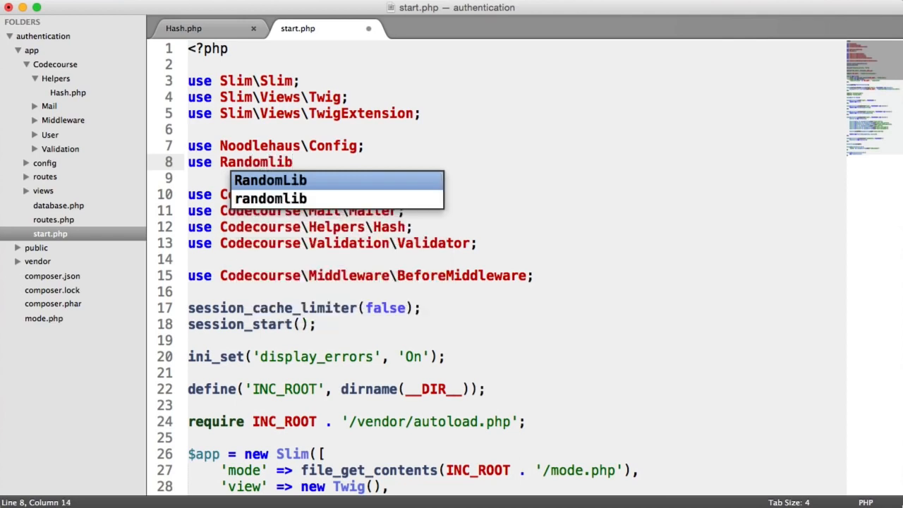
{"action": "type", "text": "\\Factory as"}
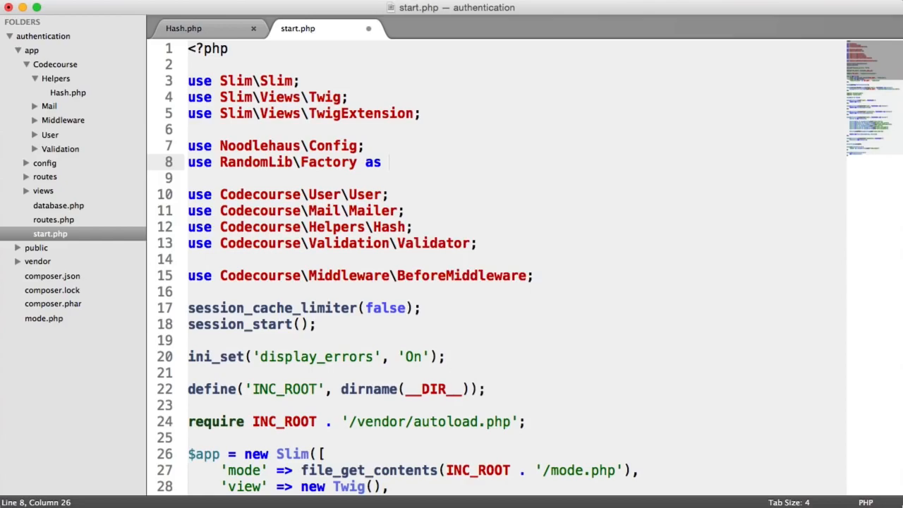
{"action": "type", "text": "RandomLib;"}
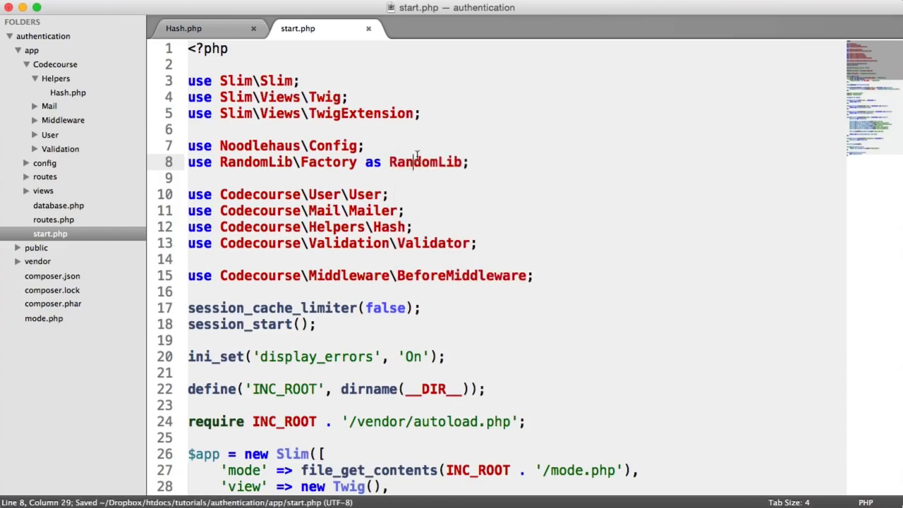
{"action": "scroll", "scroll_direction": "down", "scroll_amount": 3}
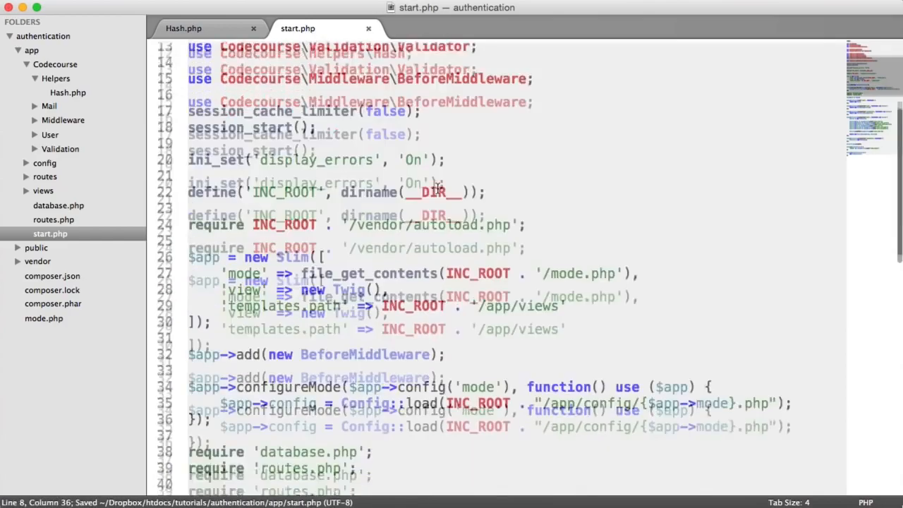
{"action": "scroll", "scroll_direction": "down", "scroll_amount": 3}
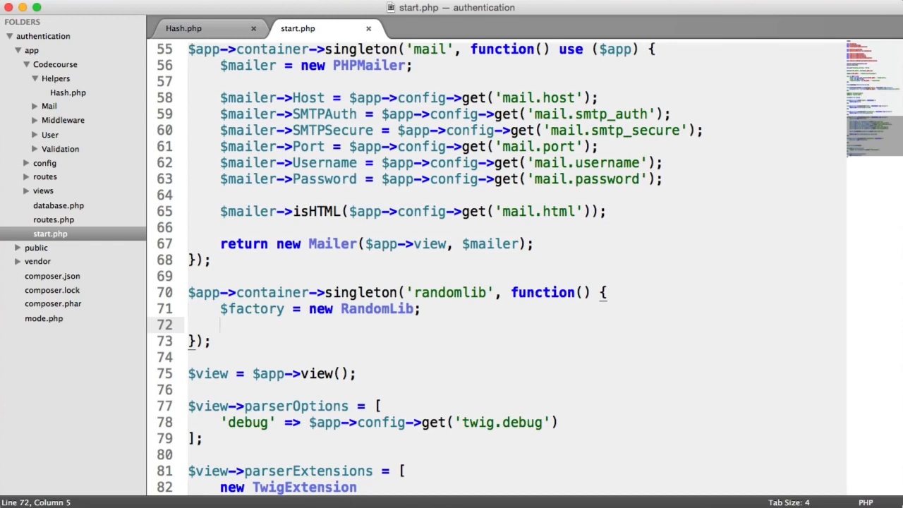
Return $factory->getMediumStrengthGenerator() from the randomlib singleton
{"action": "type", "text": "return $fa"}
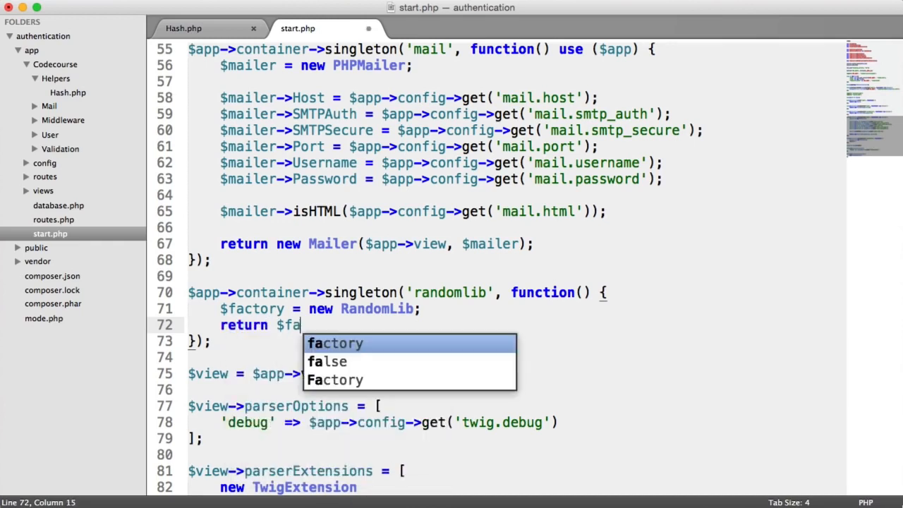
{"action": "type", "text": "ctory->getMediumStre"}
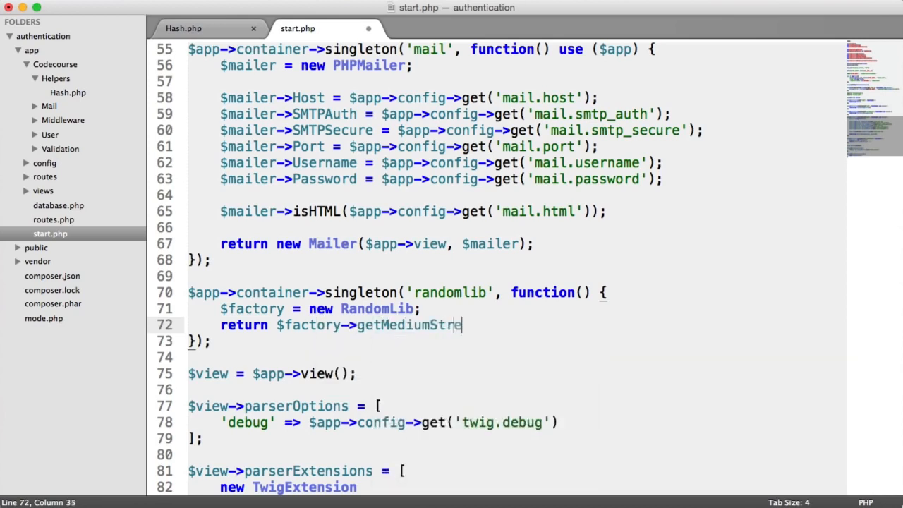
{"action": "type", "text": "ngth"}
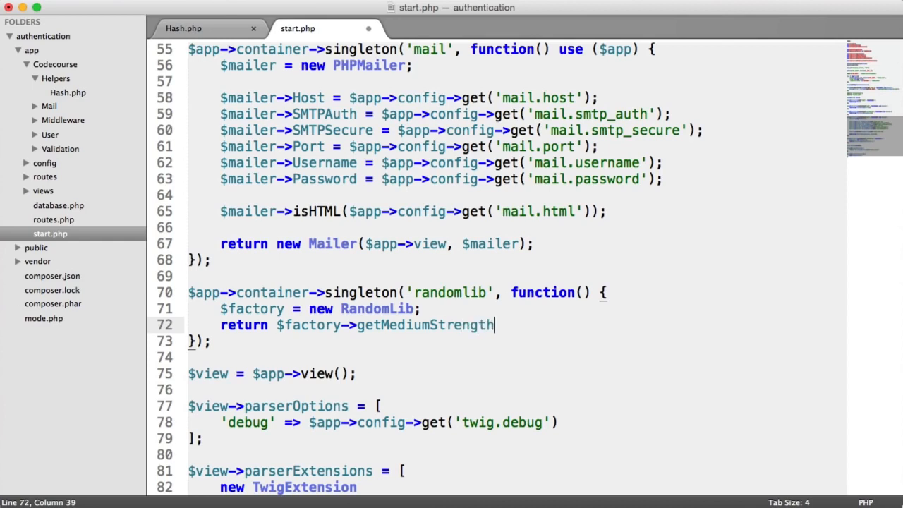
{"action": "type", "text": "Generator"}
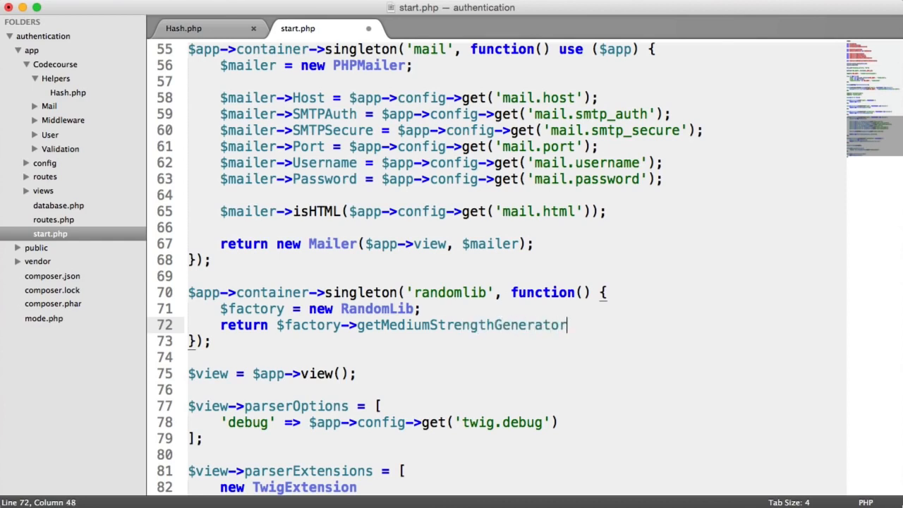
{"action": "type", "text": "();"}
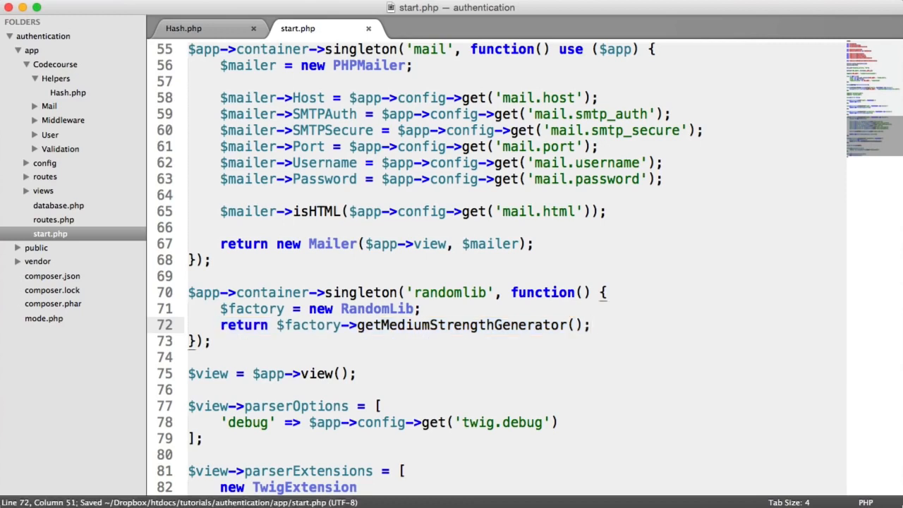
{"action": "mouse_move", "coordinate": [549, 363]}
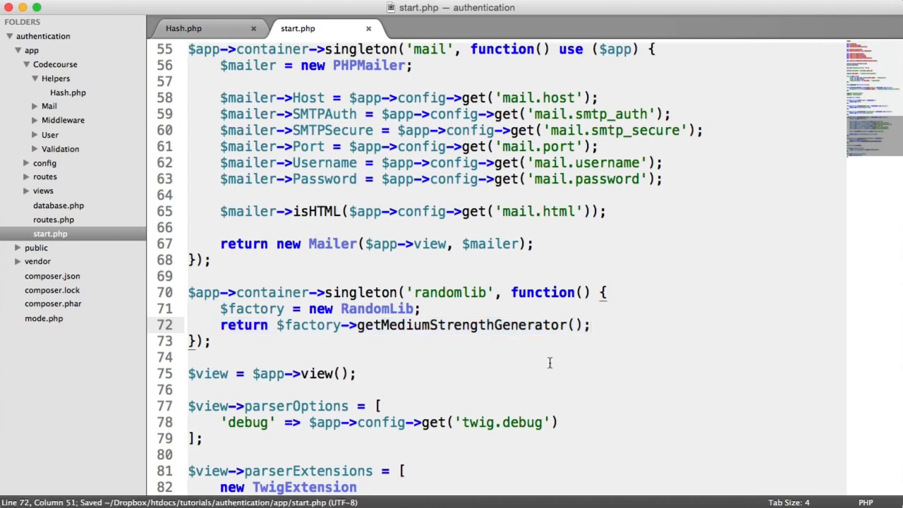
{"action": "mouse_move", "coordinate": [486, 315]}
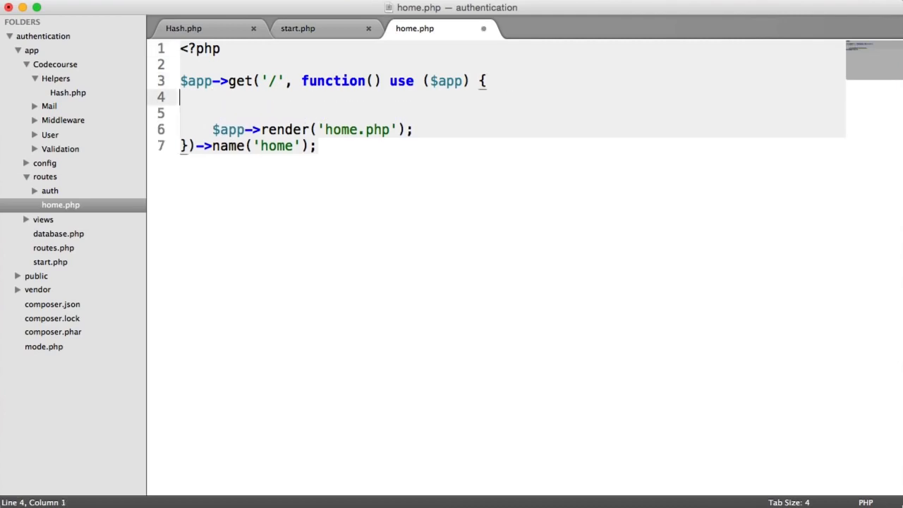
Add echo $app->randomlib->generateString(128); above the home route's render call
{"action": "type", "text": "e"}
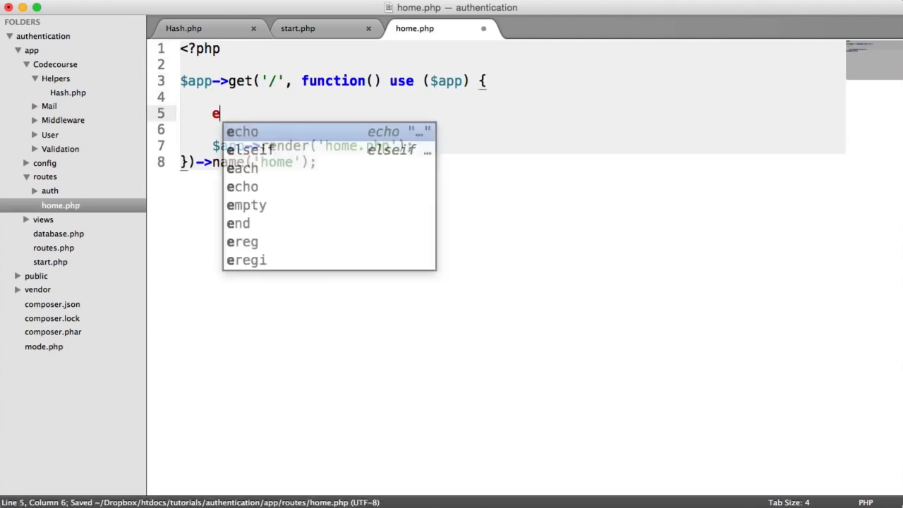
{"action": "type", "text": "cho $app->random"}
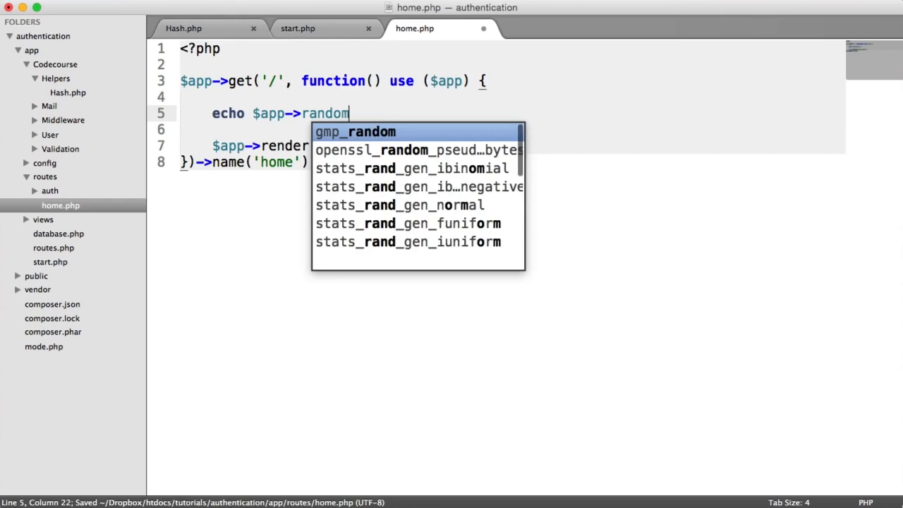
{"action": "type", "text": "lib->"}
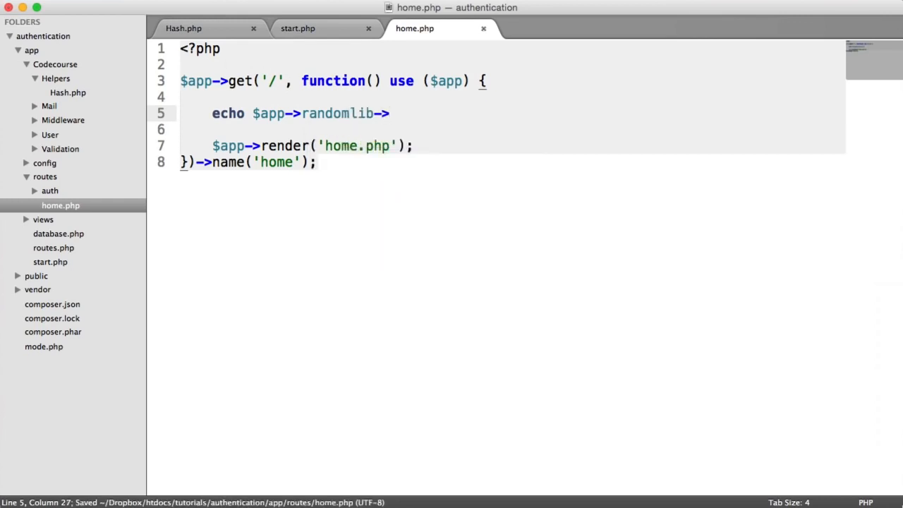
{"action": "type", "text": "generateString"}
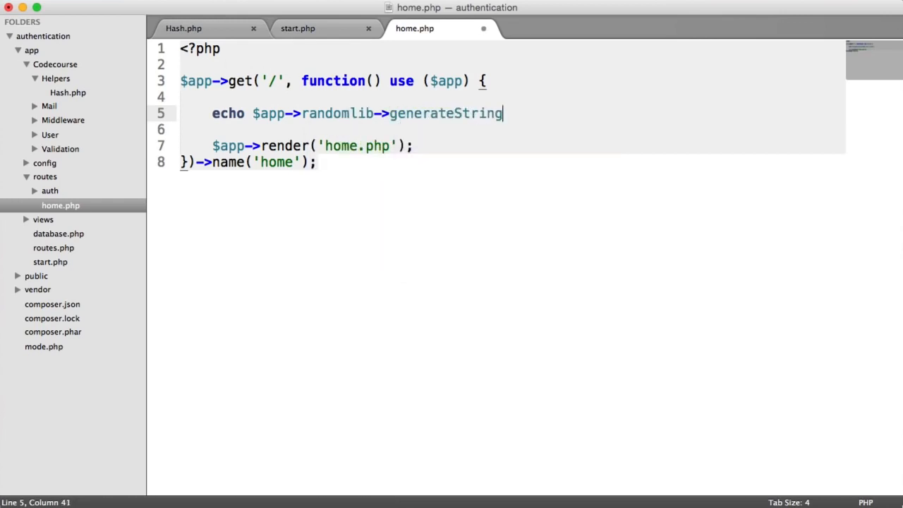
{"action": "type", "text": "(1);"}
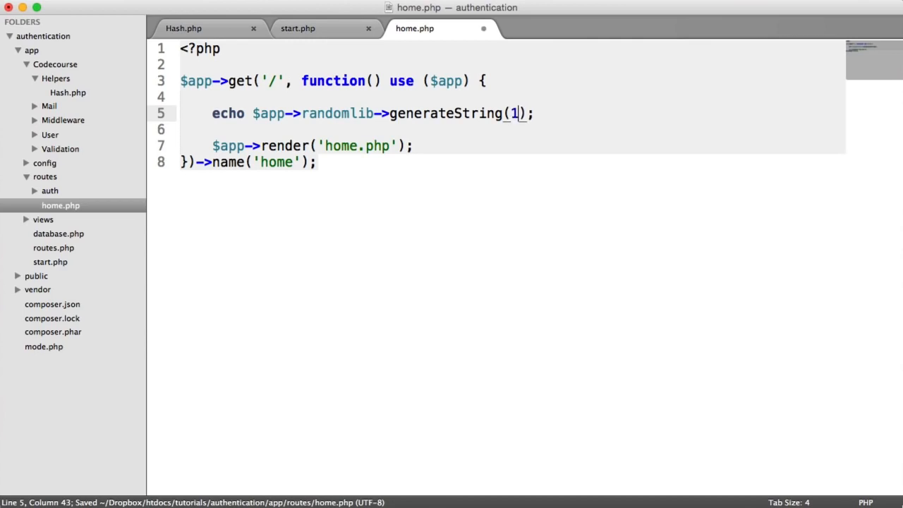
{"action": "type", "text": "28"}
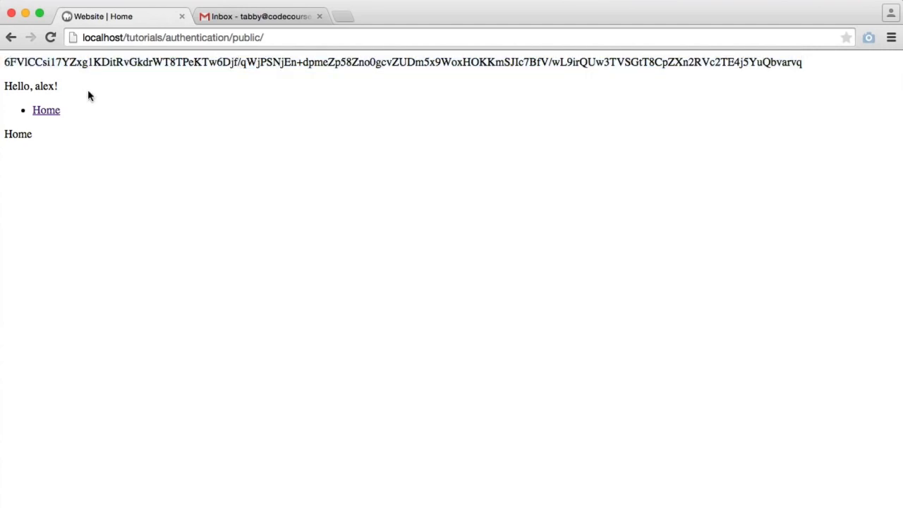
{"action": "mouse_move", "coordinate": [97, 89]}
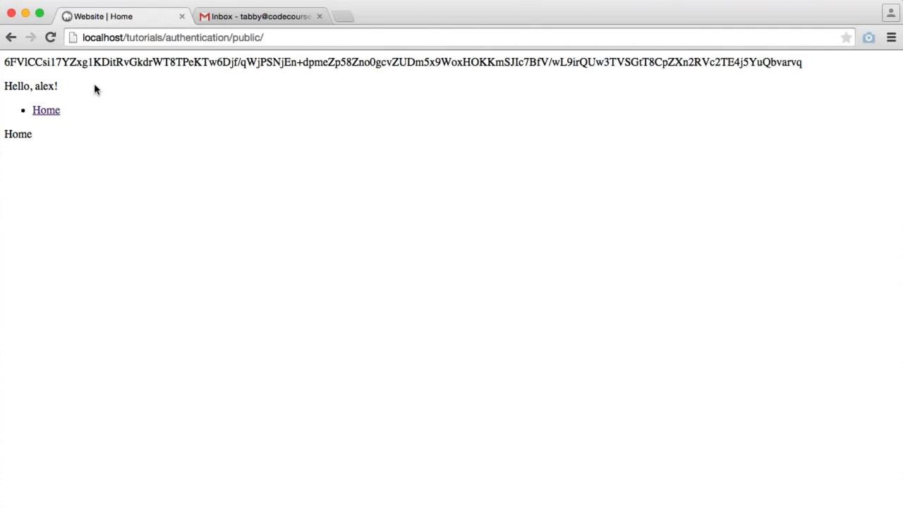
Select the random string on the home page, then bring the database window forward
{"action": "triple_click", "coordinate": [402, 62]}
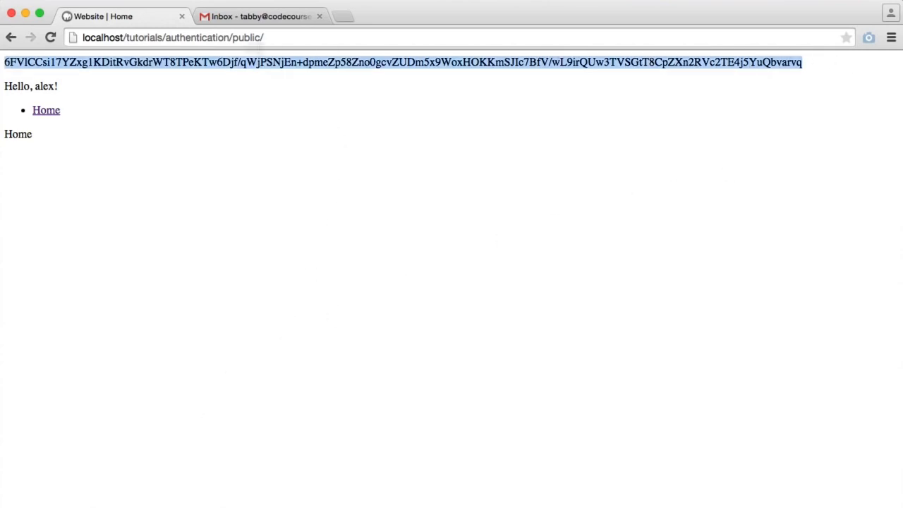
{"action": "left_click", "coordinate": [153, 125]}
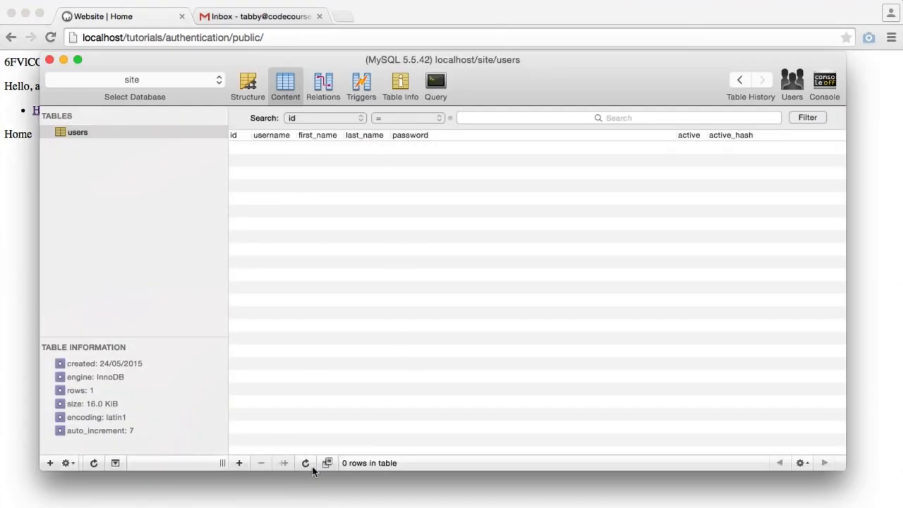
Refresh the users table content to reveal the single user row
{"action": "left_click", "coordinate": [305, 463]}
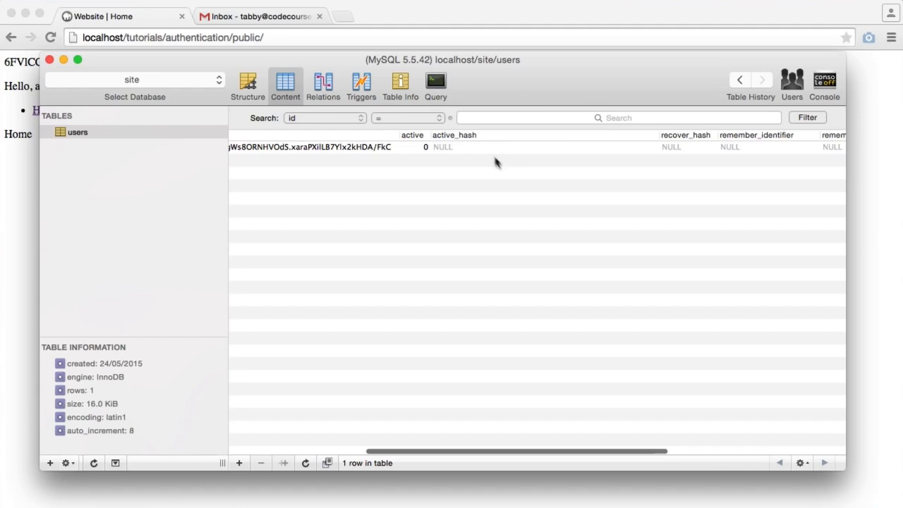
{"action": "mouse_move", "coordinate": [448, 152]}
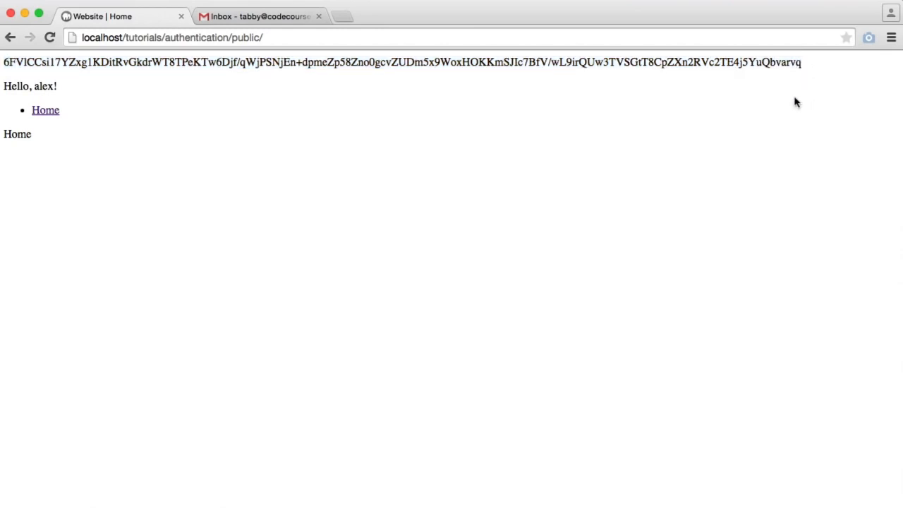
{"action": "mouse_move", "coordinate": [804, 107]}
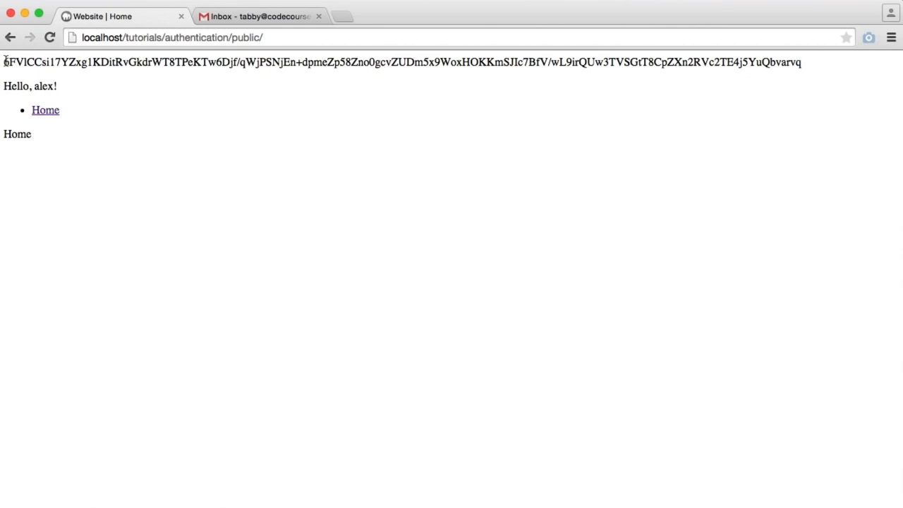
{"action": "mouse_move", "coordinate": [687, 167]}
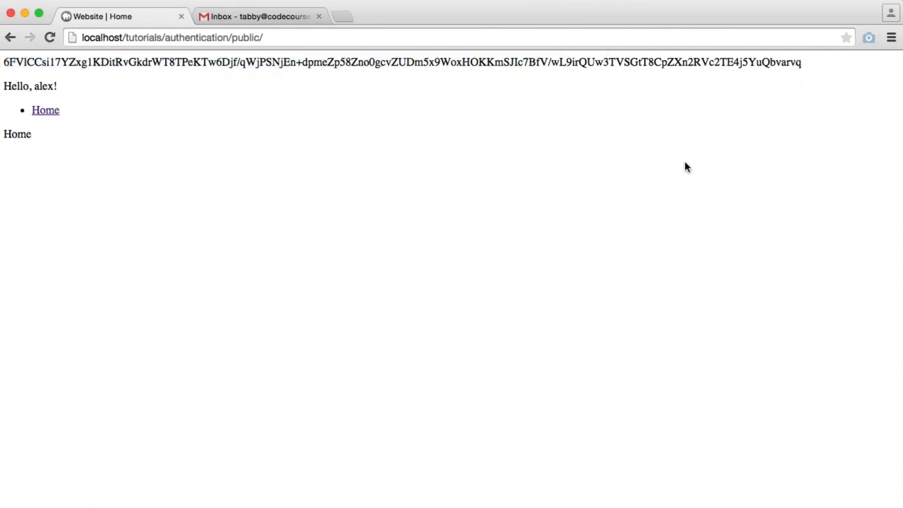
{"action": "mouse_move", "coordinate": [690, 168]}
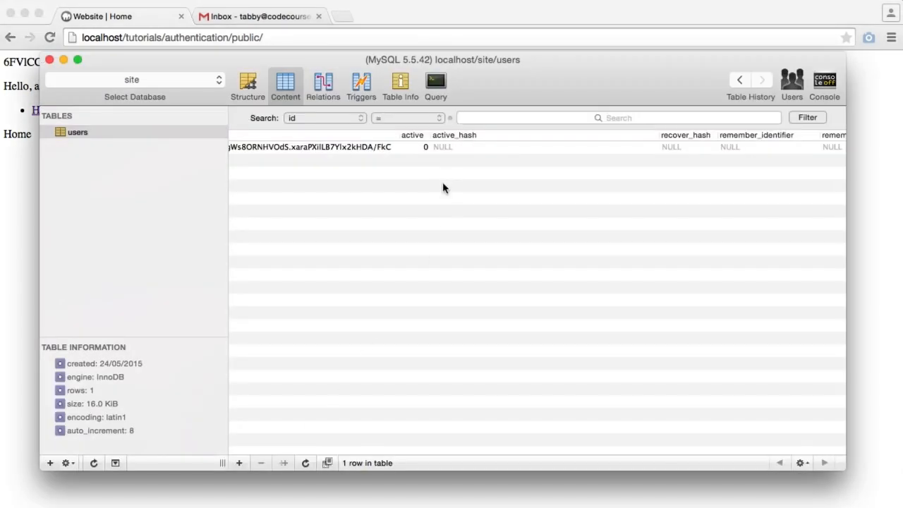
Scroll the users row right through recover_hash, remember_identifier and remember_token, all NULL
{"action": "scroll", "scroll_direction": "right", "scroll_amount": 3}
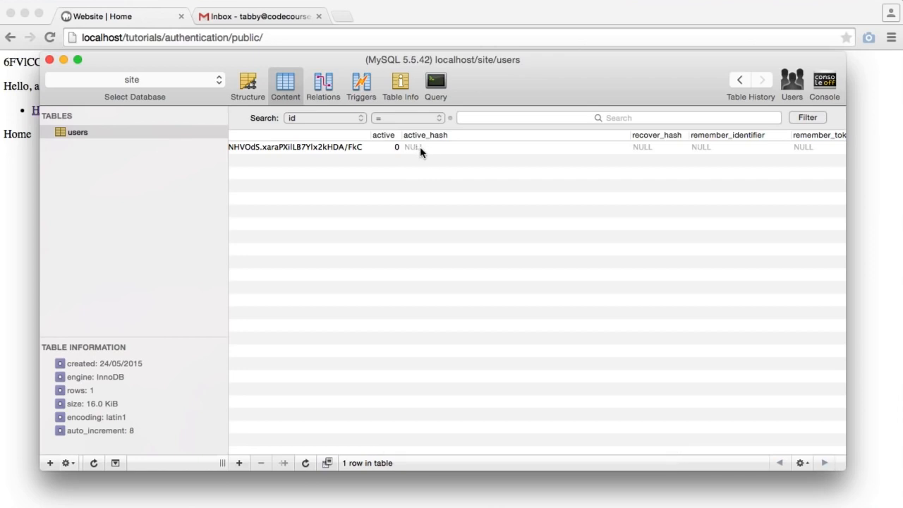
{"action": "mouse_move", "coordinate": [413, 147]}
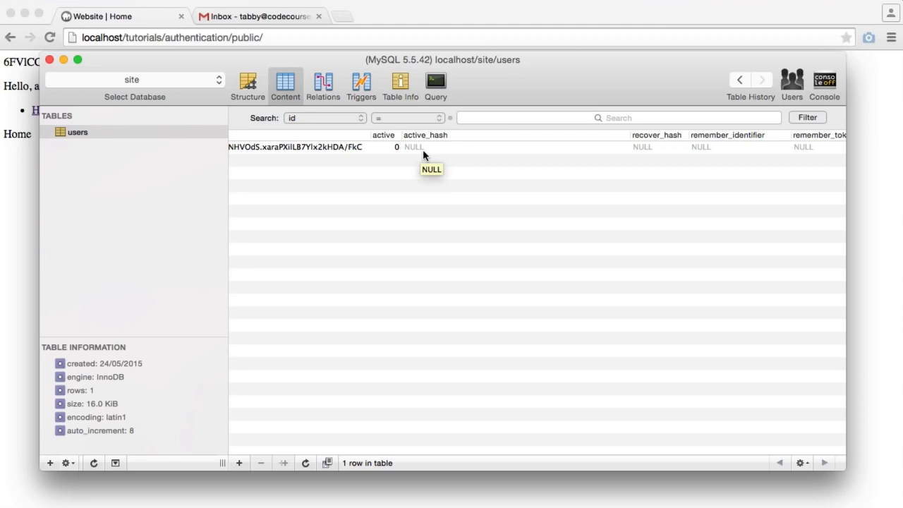
{"action": "mouse_move", "coordinate": [431, 192]}
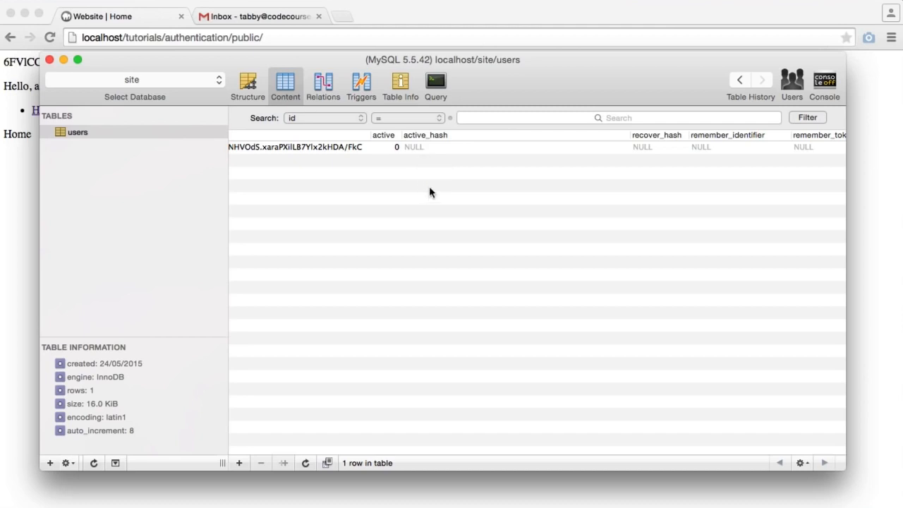
{"action": "mouse_move", "coordinate": [441, 159]}
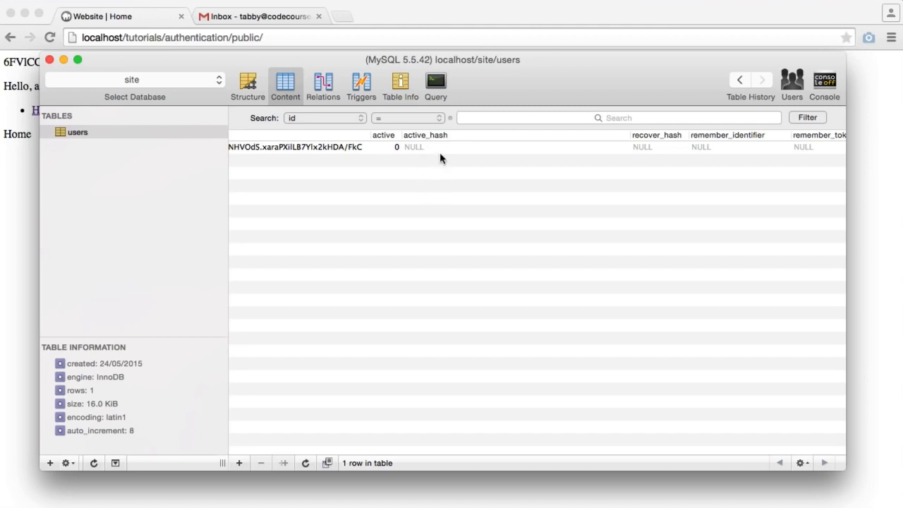
{"action": "mouse_move", "coordinate": [433, 166]}
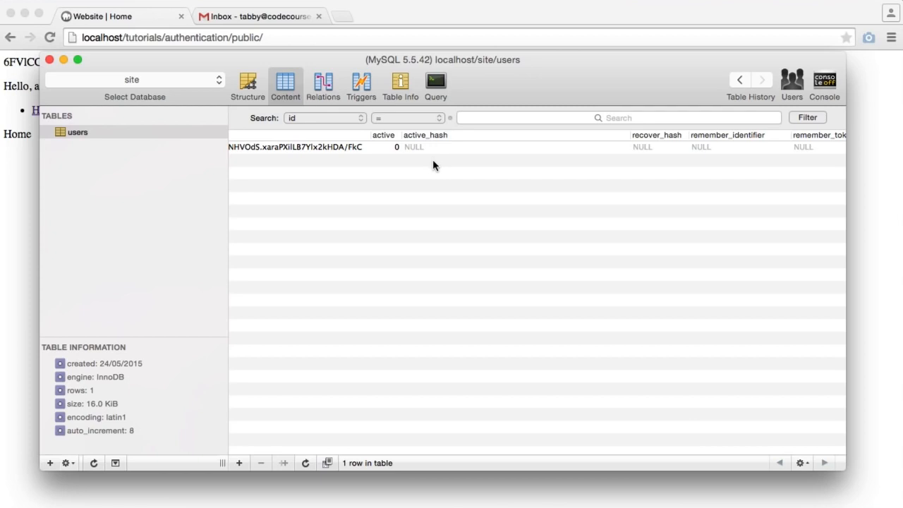
{"action": "scroll", "scroll_direction": "right", "scroll_amount": 3}
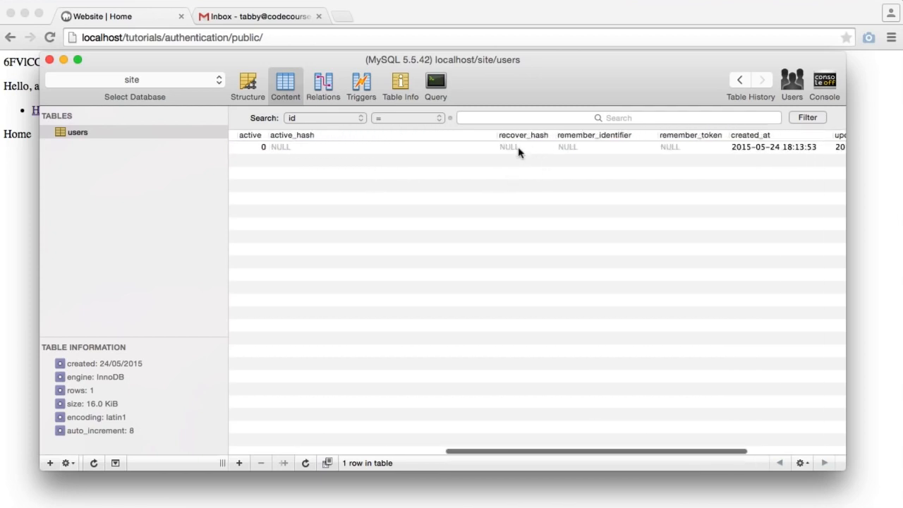
{"action": "mouse_move", "coordinate": [529, 205]}
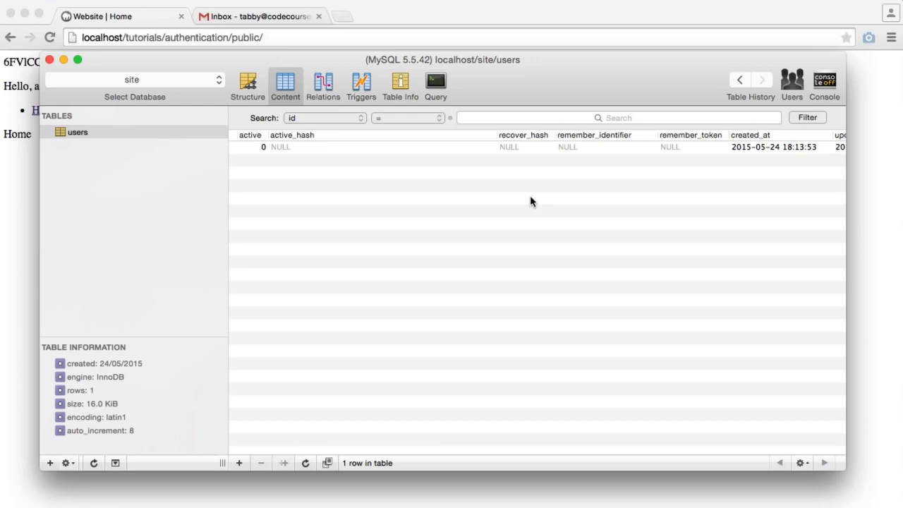
{"action": "mouse_move", "coordinate": [533, 195]}
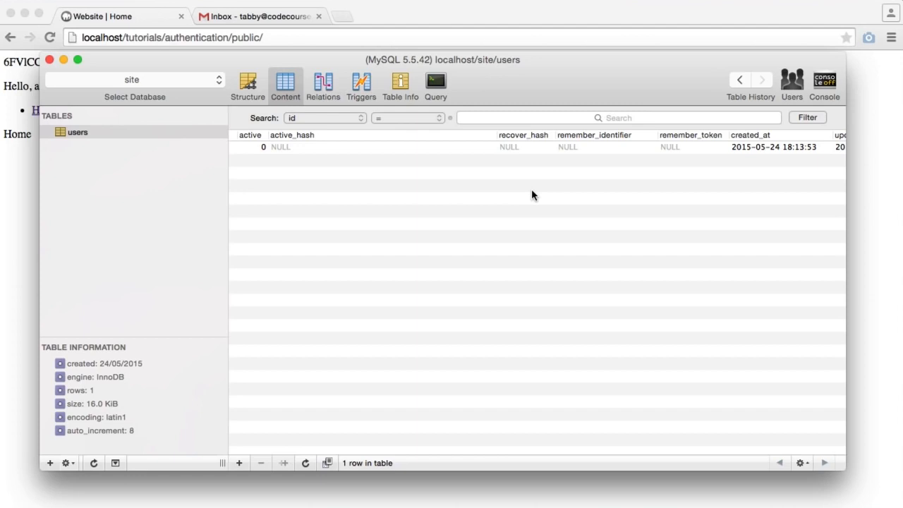
{"action": "mouse_move", "coordinate": [515, 134]}
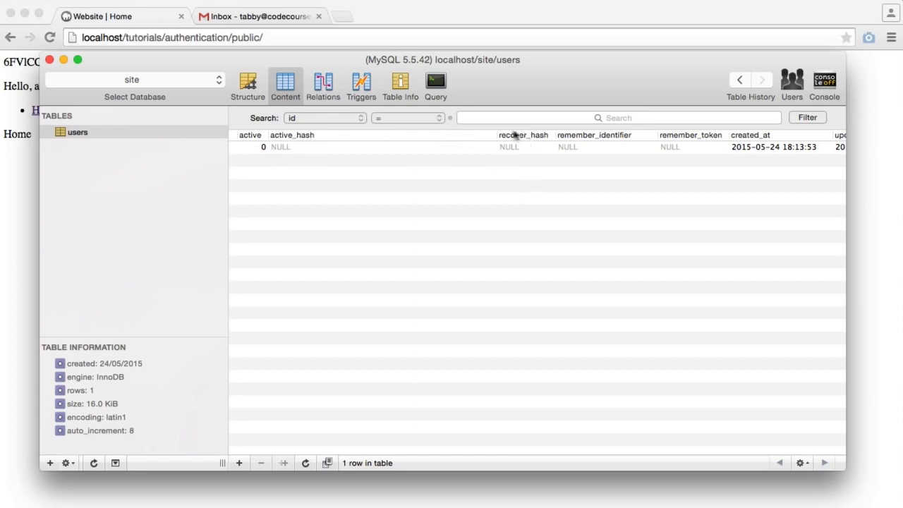
{"action": "scroll", "scroll_direction": "right", "scroll_amount": 3}
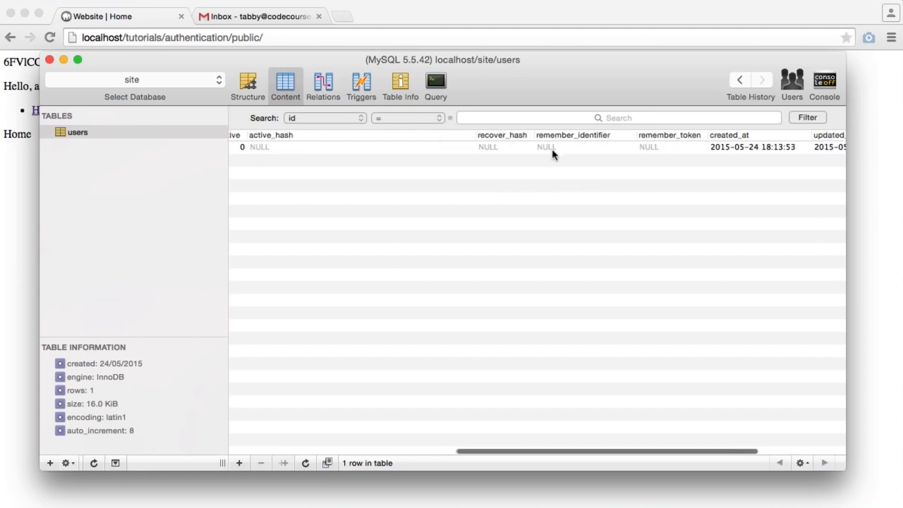